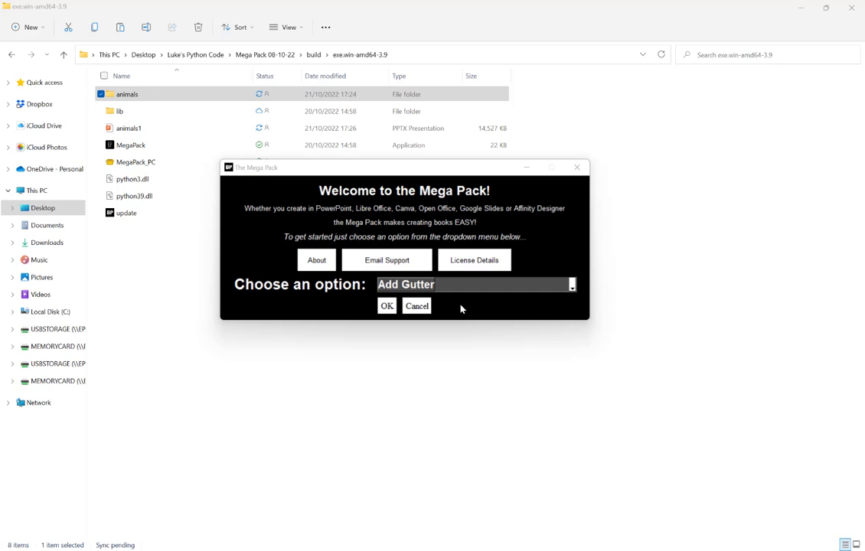
mouse_move(285, 301)
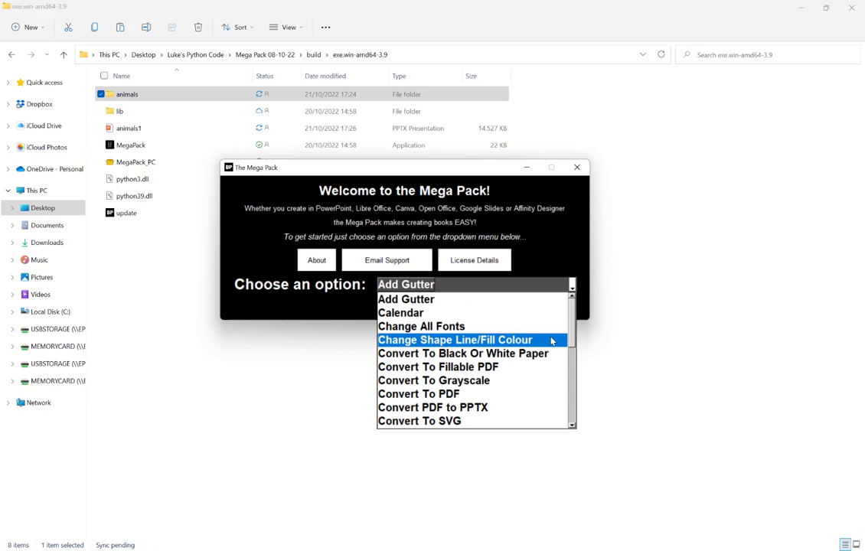
Select Stencil Effect from the 'Choose an option' list and confirm it.
scroll("down", 3)
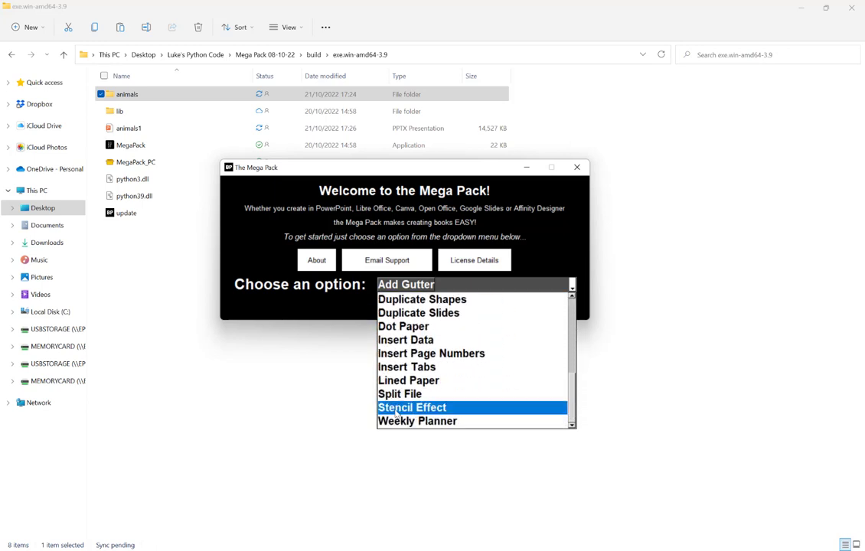
left_click(412, 406)
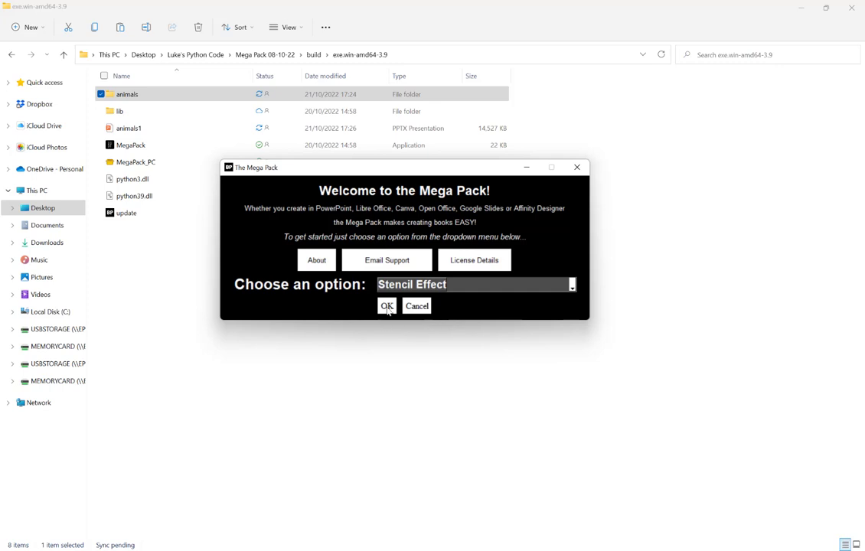
left_click(387, 306)
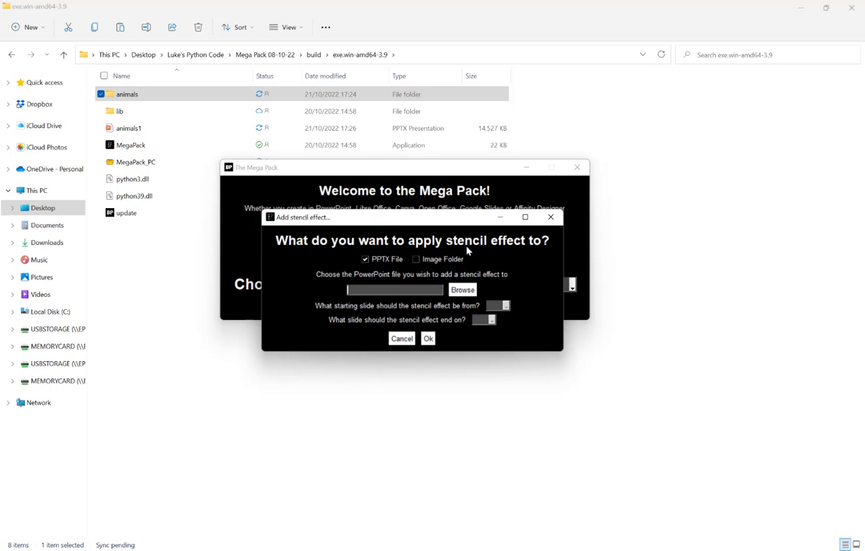
mouse_move(383, 268)
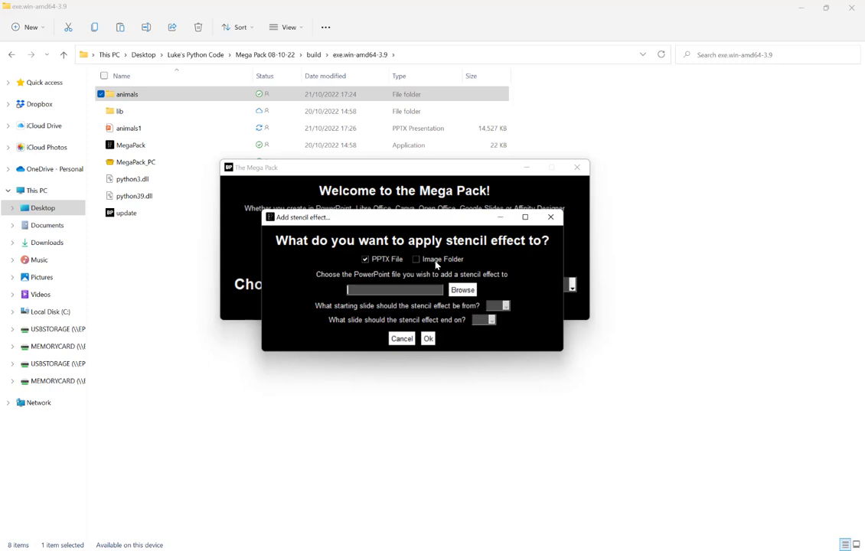
Preview the Image Folder option, then set the target back to PPTX File.
left_click(417, 259)
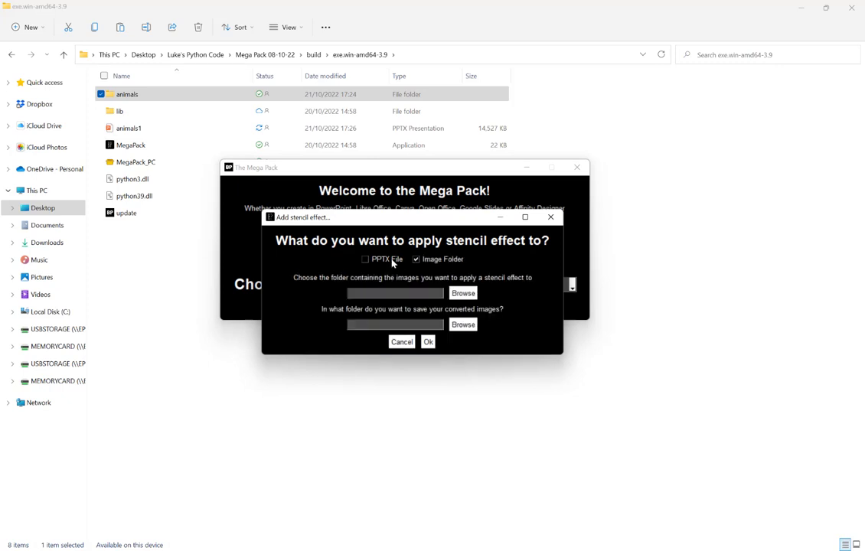
left_click(365, 259)
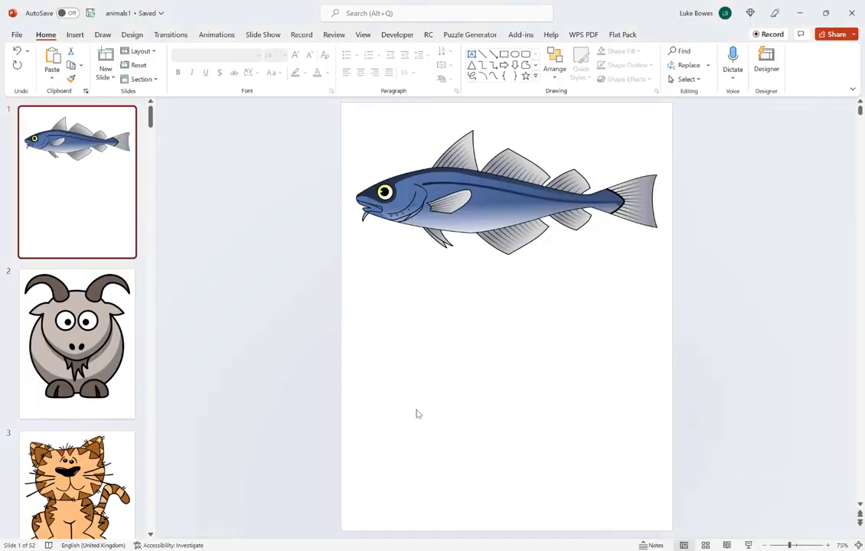
Scroll through the animals1 slide thumbnails from slide 1 to 52 and back.
scroll("down", 3)
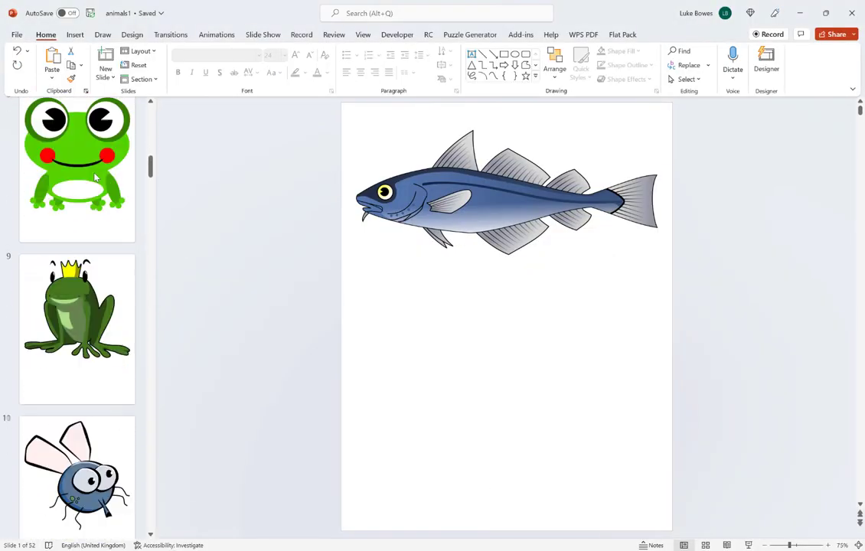
scroll("down", 3)
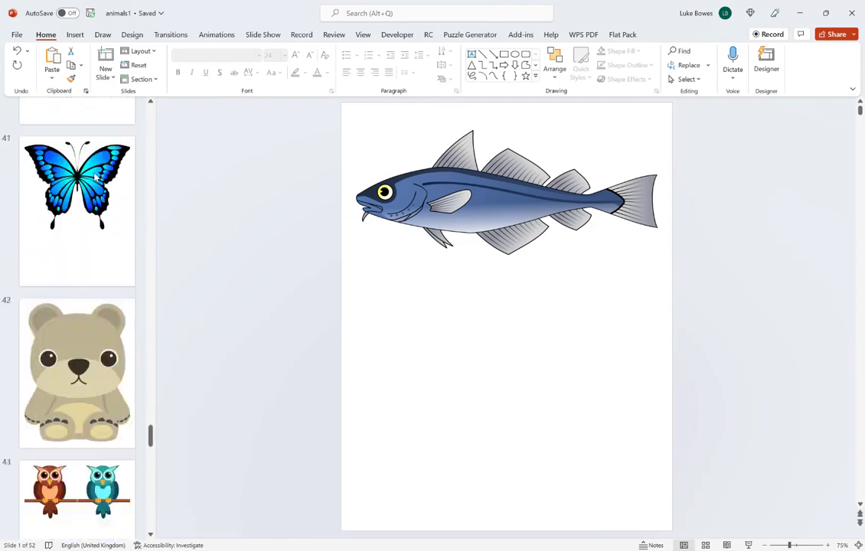
scroll("down", 3)
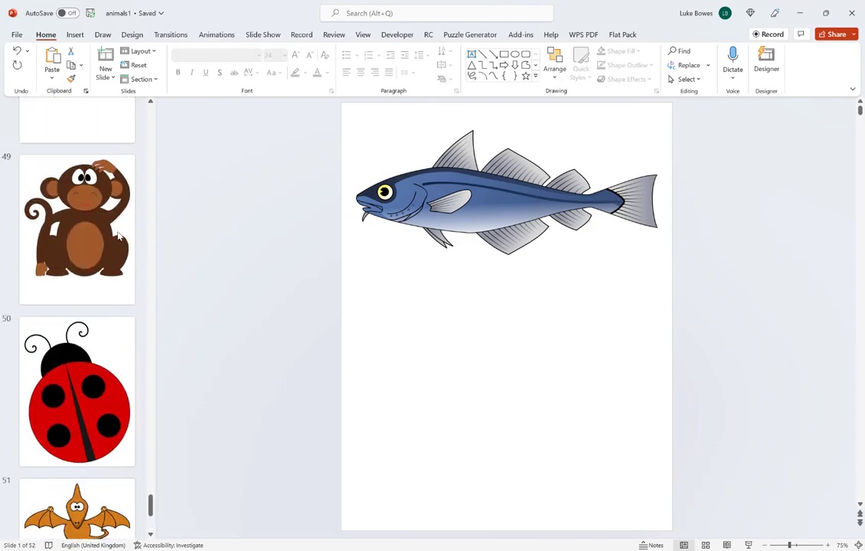
scroll("up", 3)
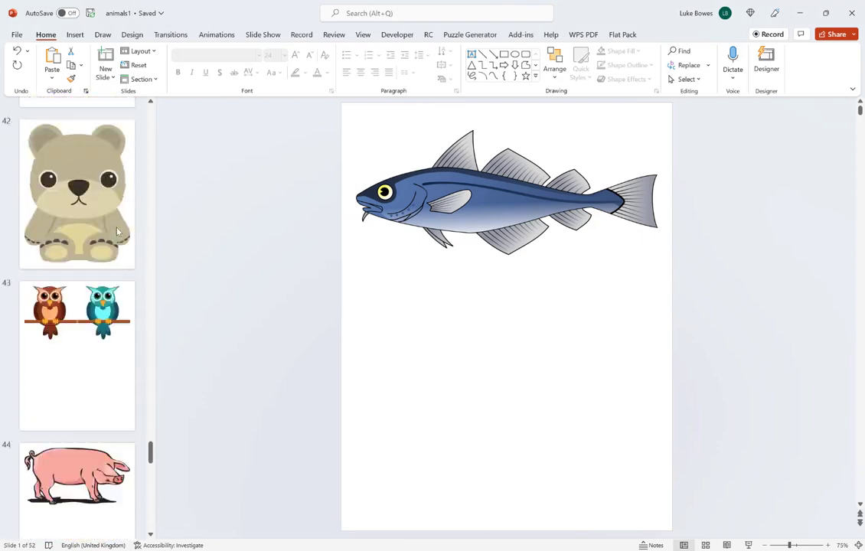
scroll("up", 3)
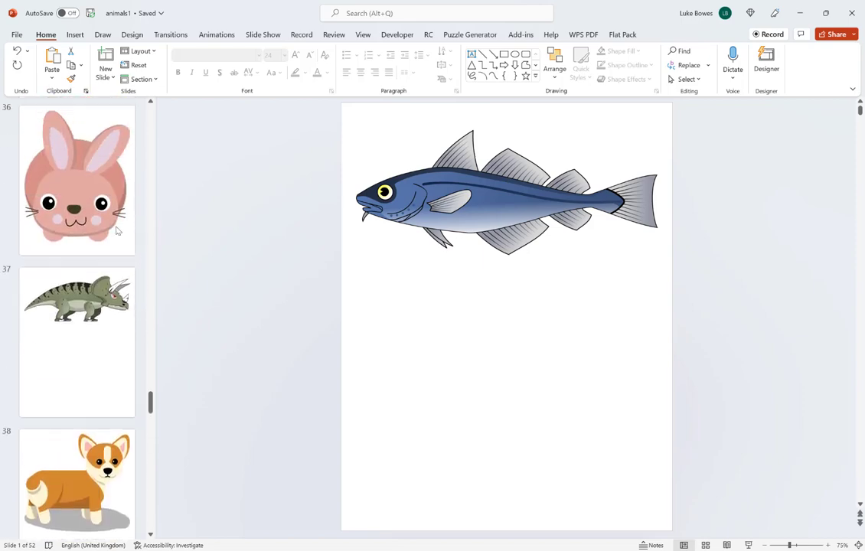
scroll("up", 3)
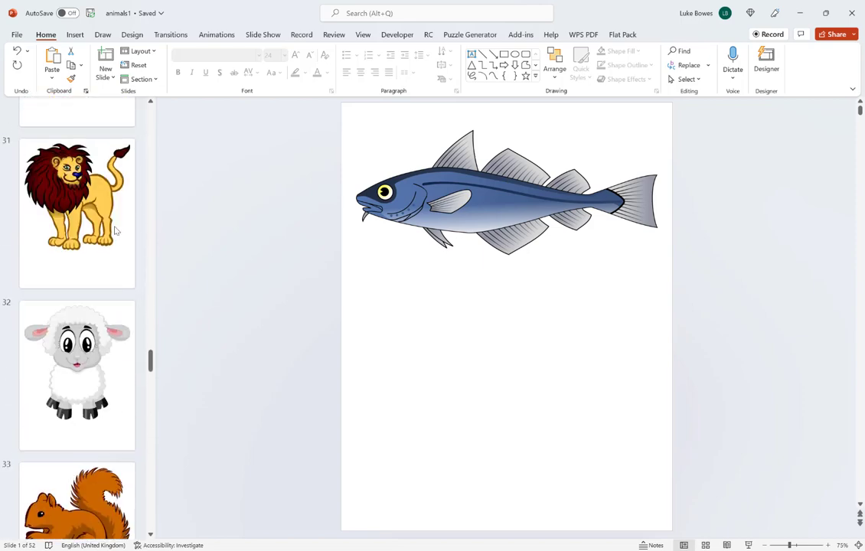
scroll("up", 3)
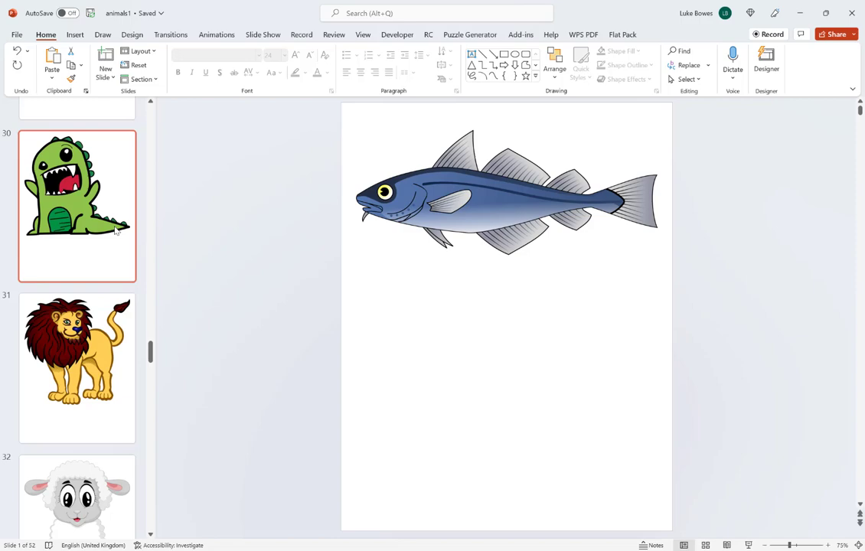
scroll("up", 3)
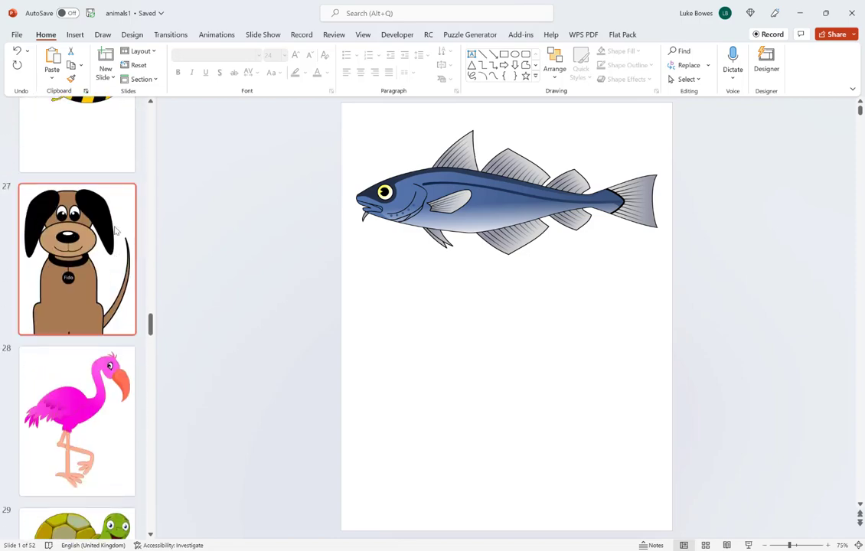
scroll("up", 3)
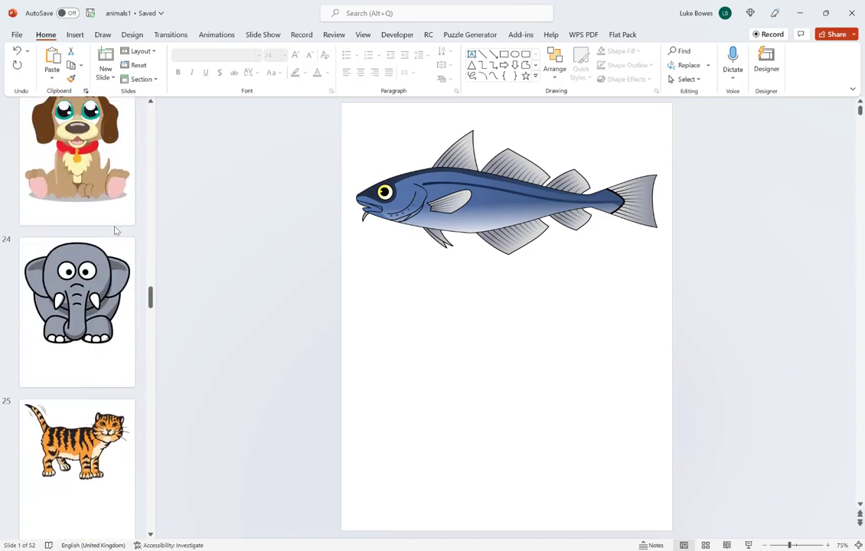
scroll("up", 3)
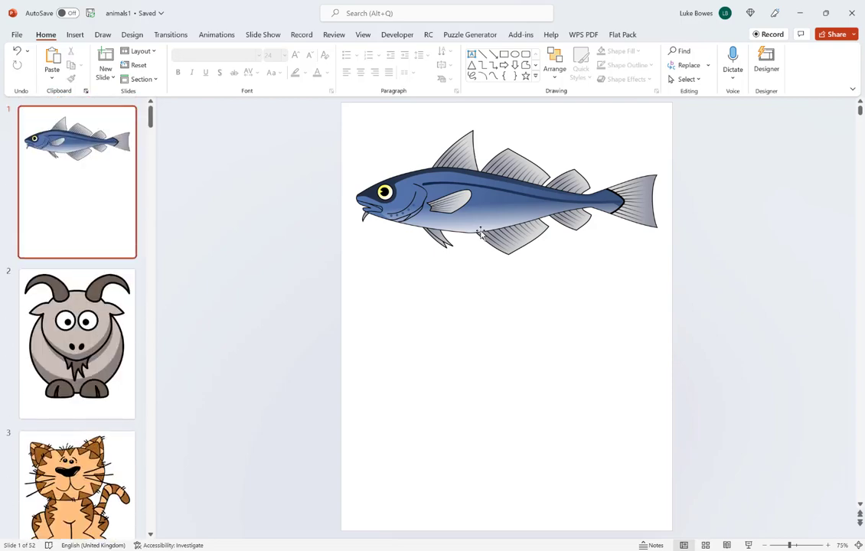
mouse_move(119, 244)
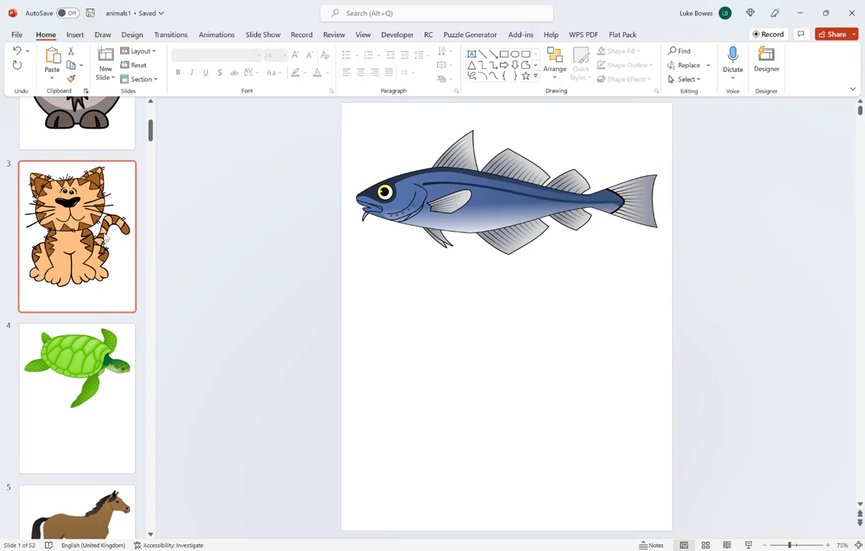
scroll("down", 3)
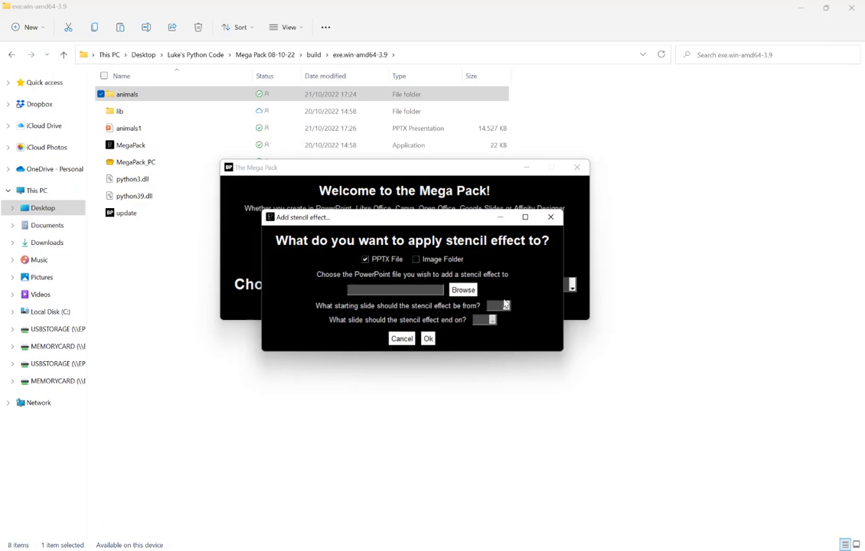
Choose animals1 from Desktop > Python Code > Mega Pack 08-10-22 > build > exe.win-amd64-3.9.
left_click(464, 289)
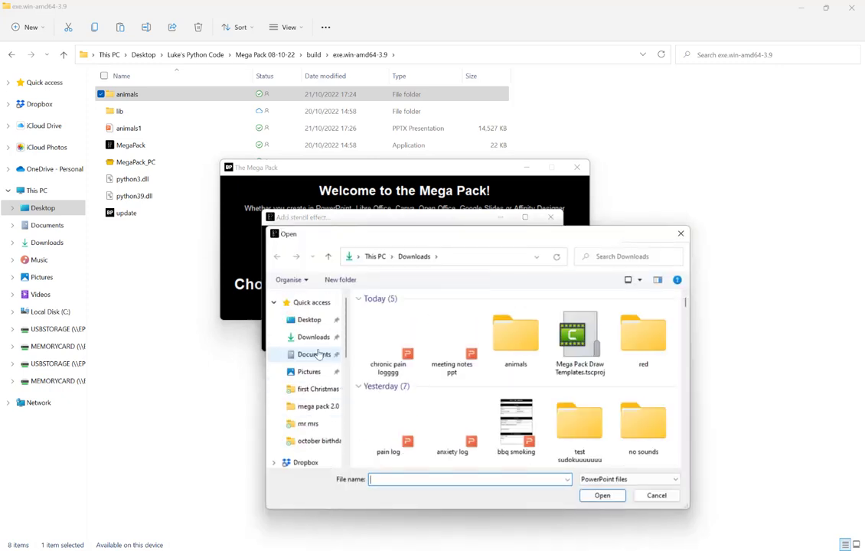
left_click(308, 320)
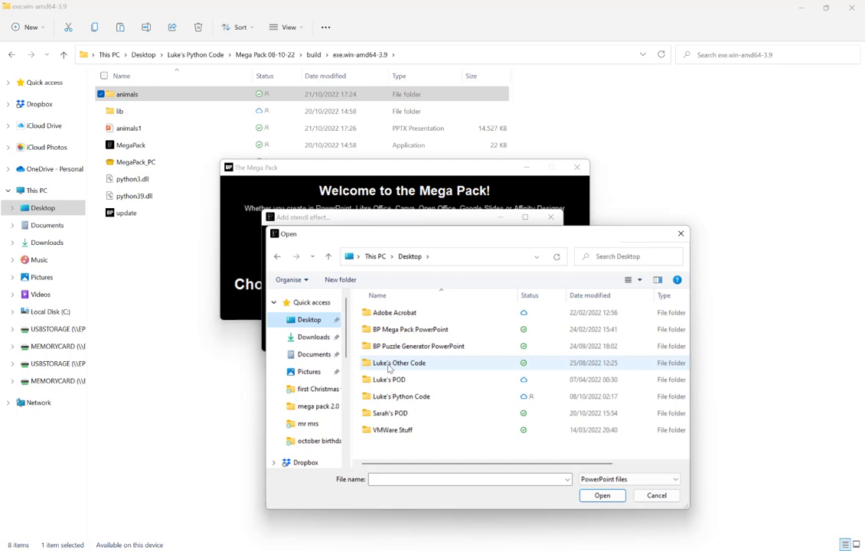
double_click(402, 396)
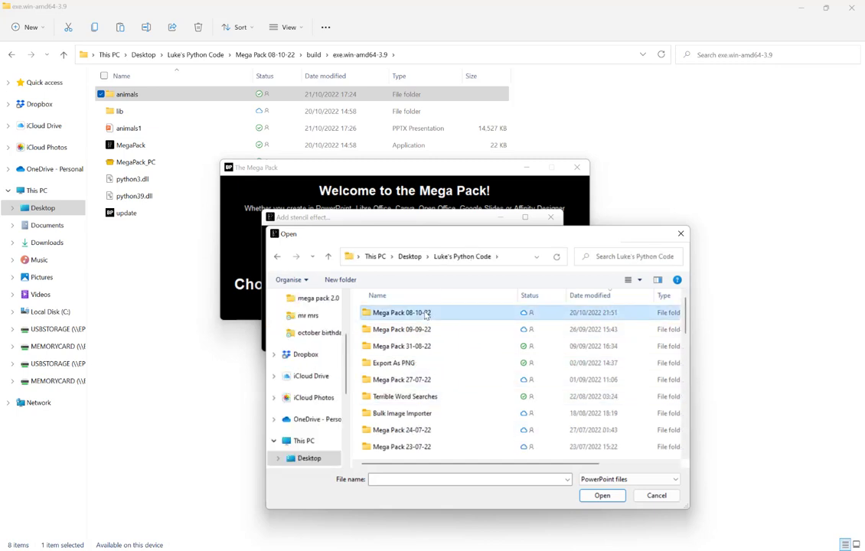
double_click(399, 312)
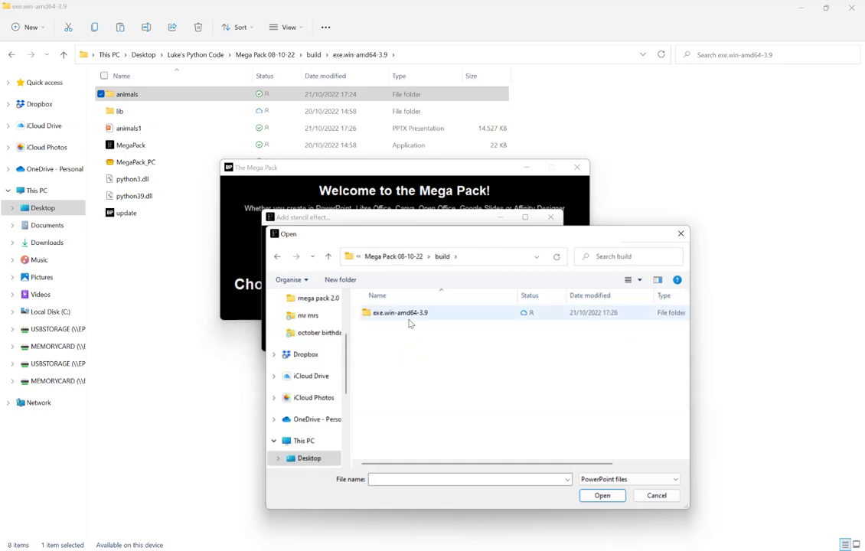
double_click(401, 312)
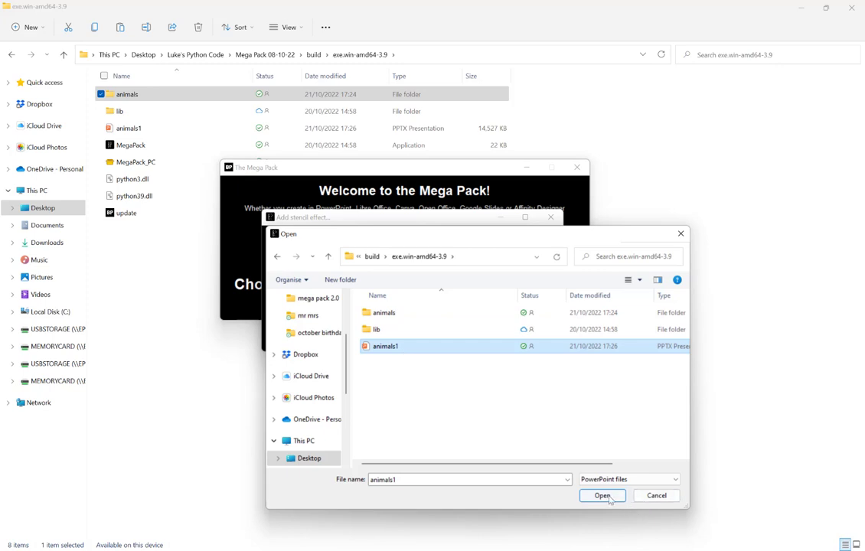
left_click(603, 495)
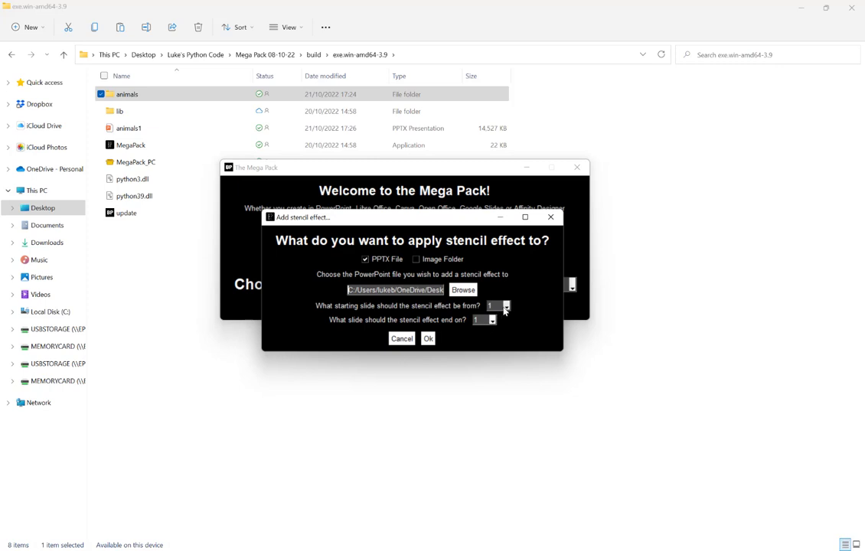
Stencil slides 1 to 52 of animals1 and dismiss the Completed message.
left_click(505, 306)
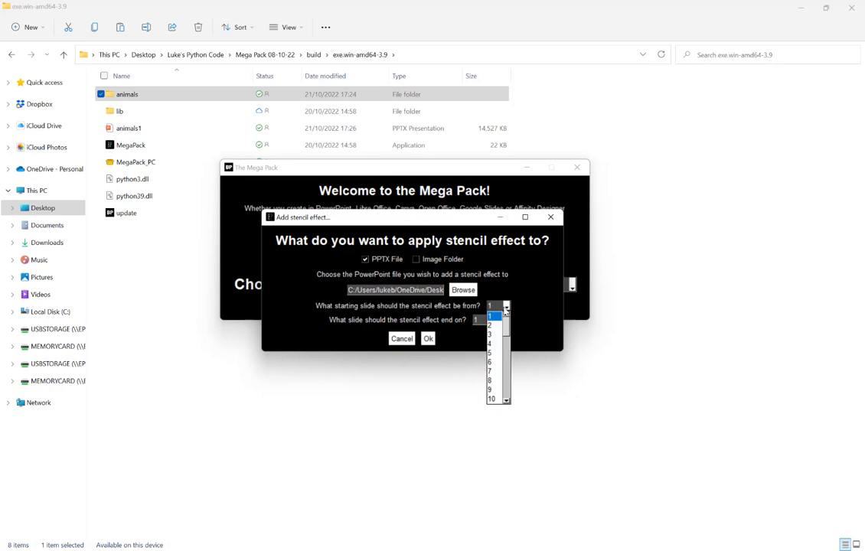
left_click(490, 319)
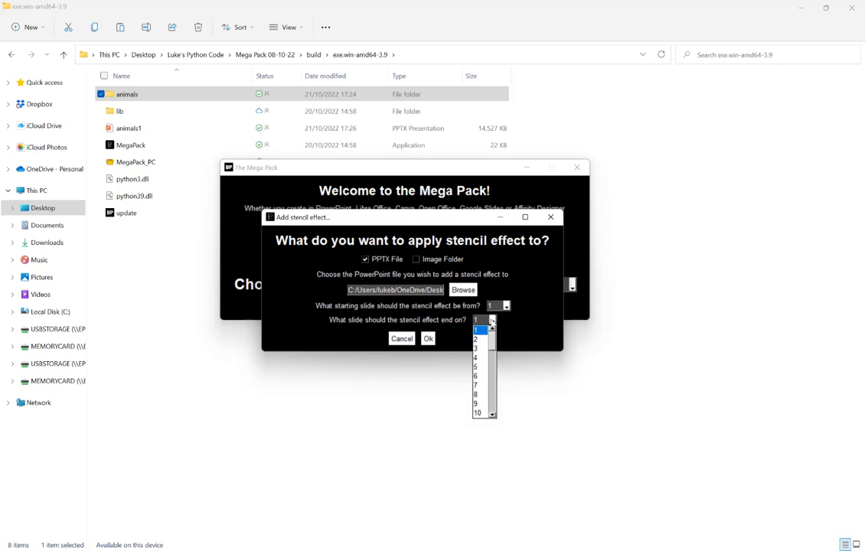
scroll("down", 3)
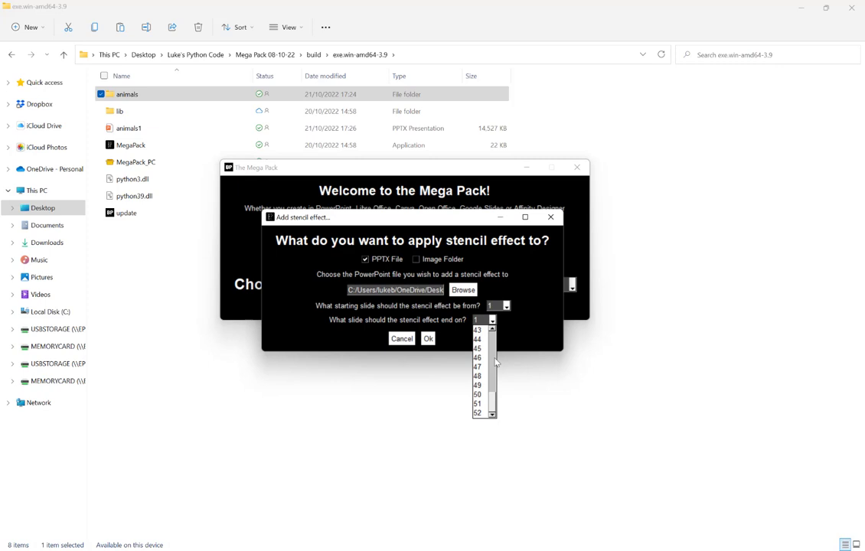
left_click(477, 413)
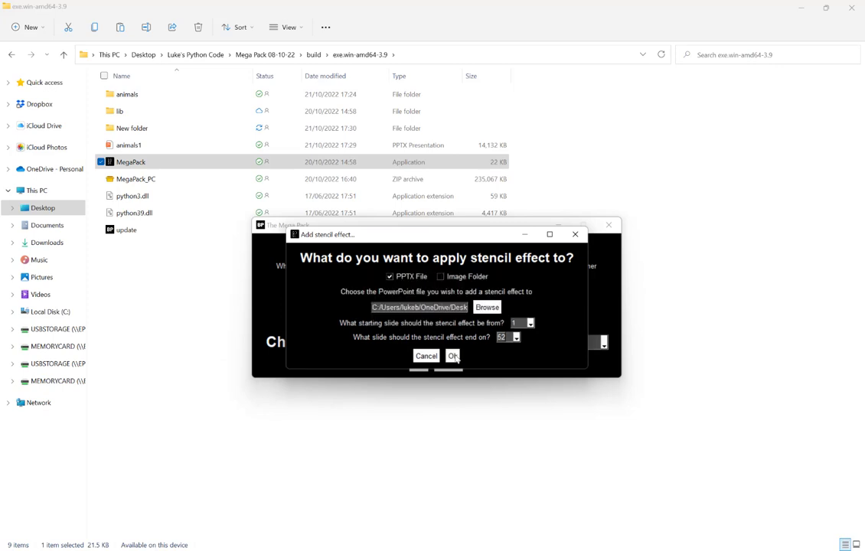
left_click(453, 355)
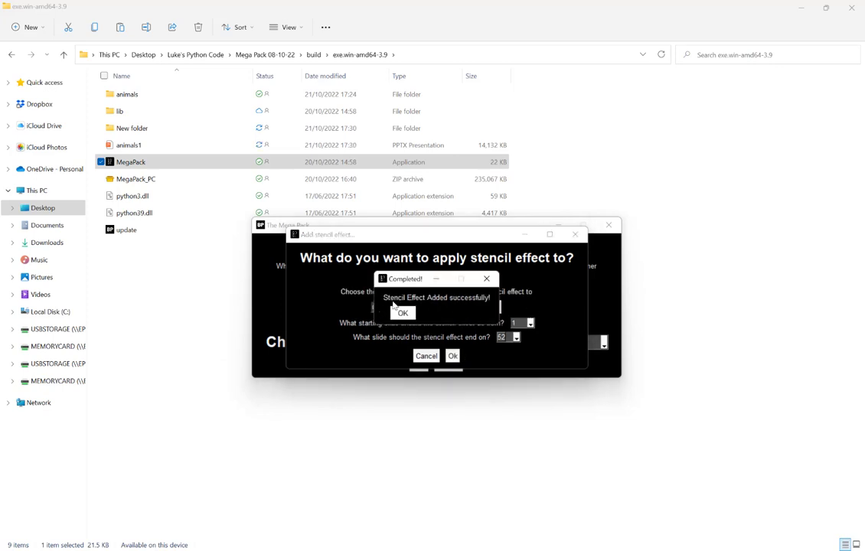
left_click(403, 312)
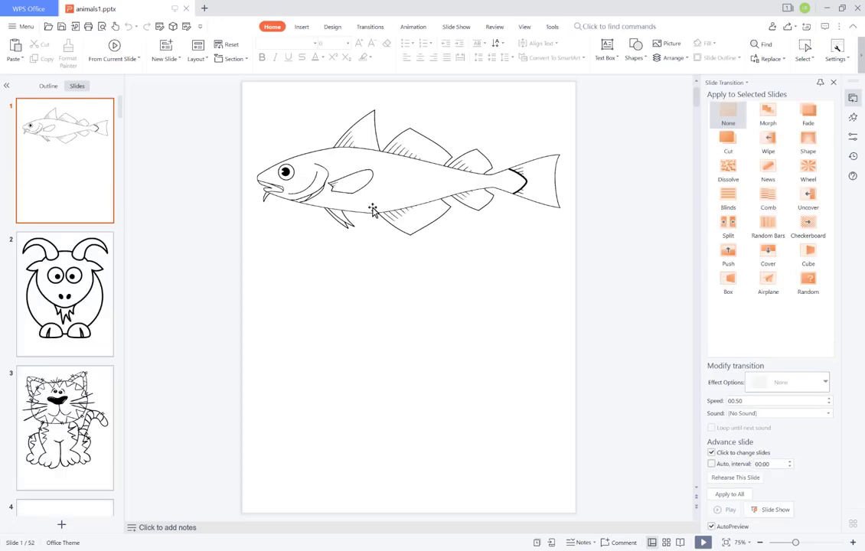
Inspect the stencilled cat slide, slide 23, slide 28 and the squirrel slide.
left_click(66, 294)
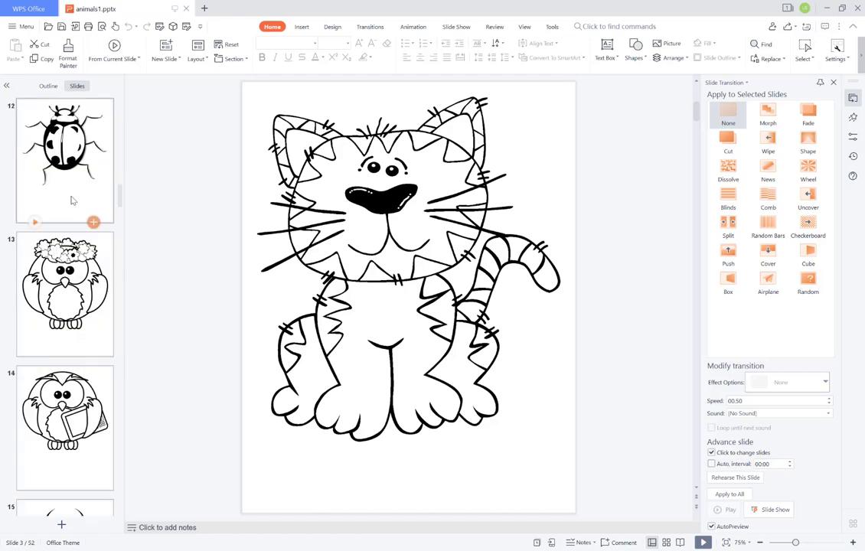
left_click(65, 293)
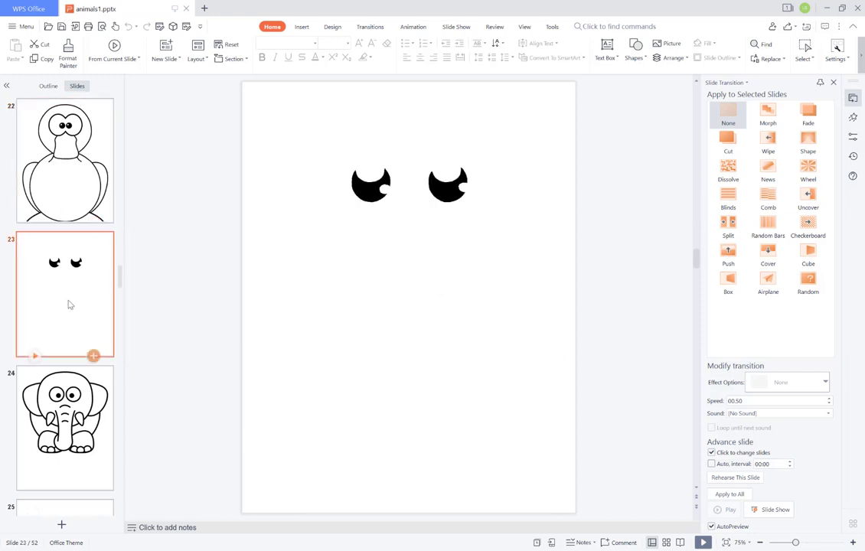
left_click(65, 427)
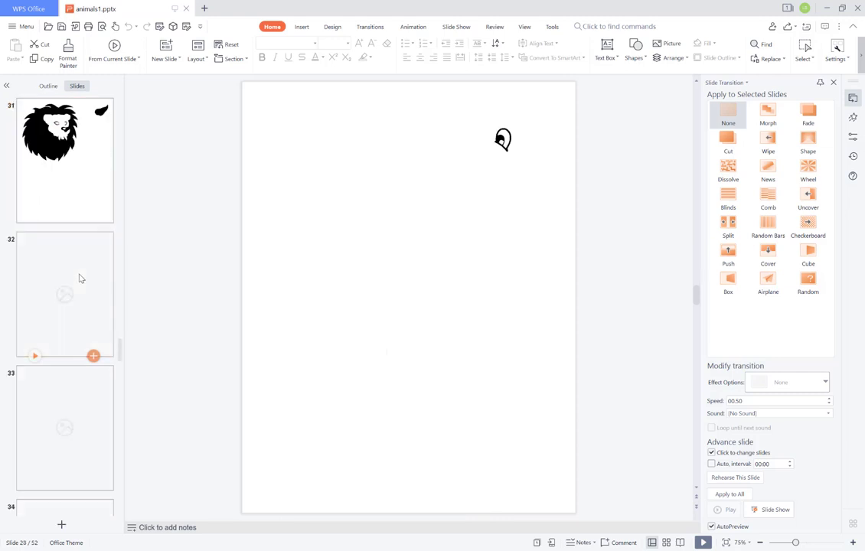
left_click(65, 427)
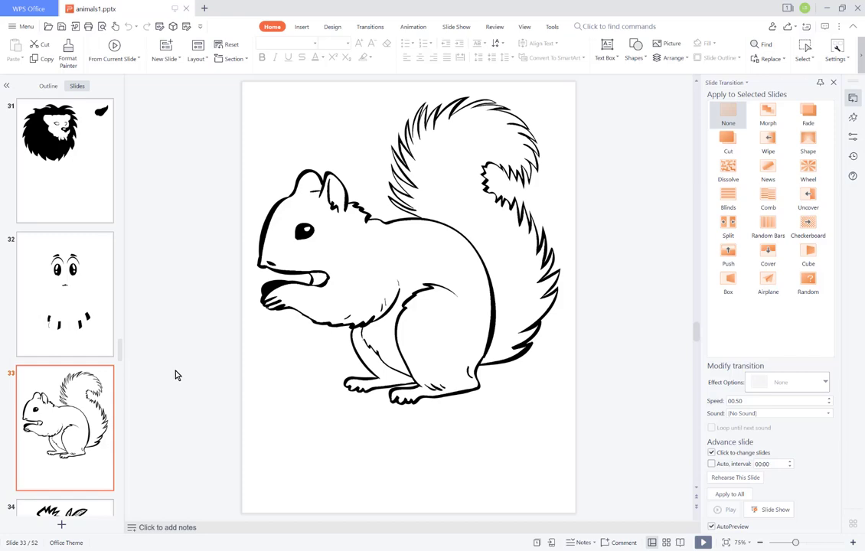
Check the rooster, slide 42, winged dinosaur and final unicorn slides, then close WPS Presentation.
scroll("down", 3)
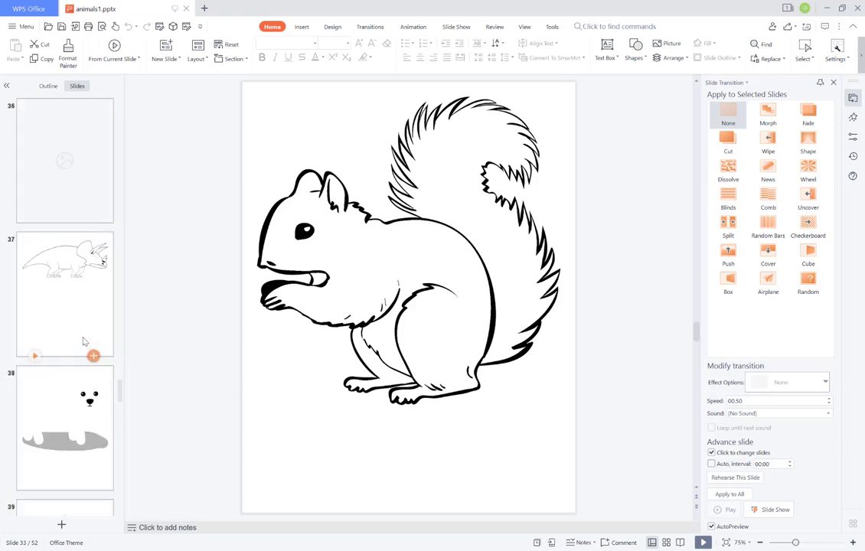
left_click(65, 294)
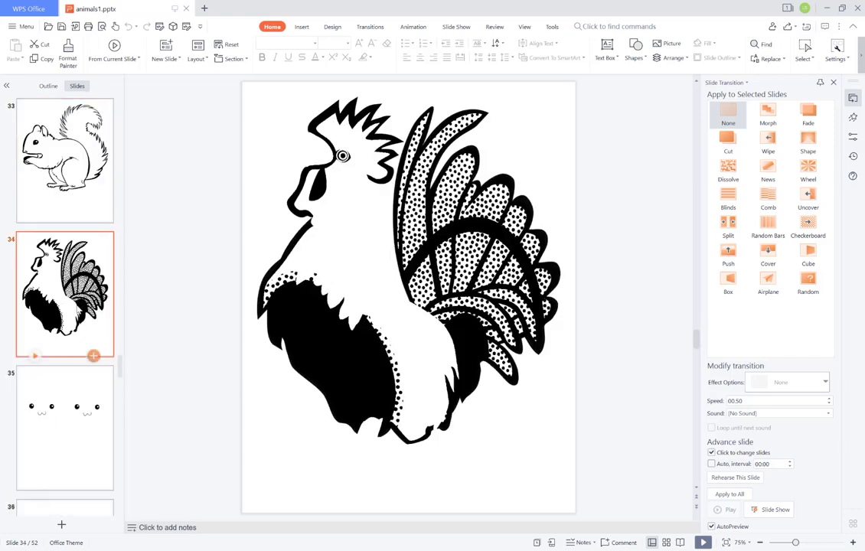
scroll("down", 3)
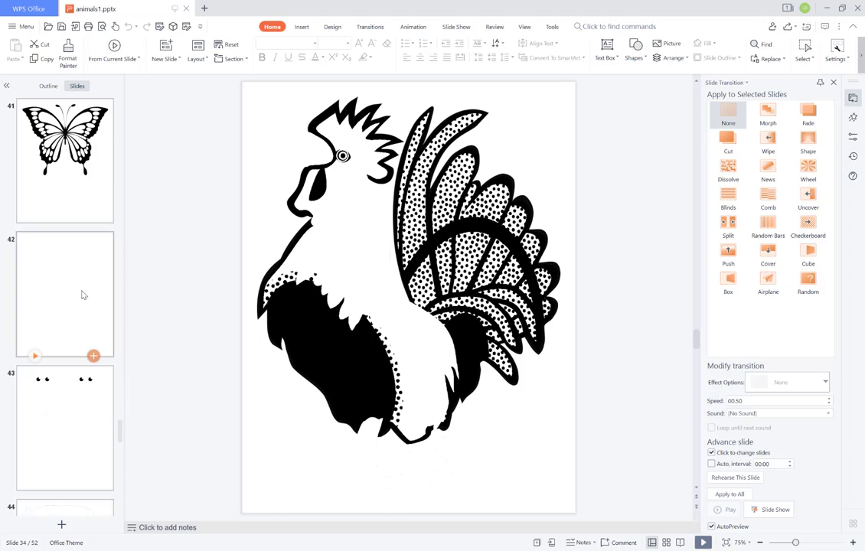
left_click(65, 295)
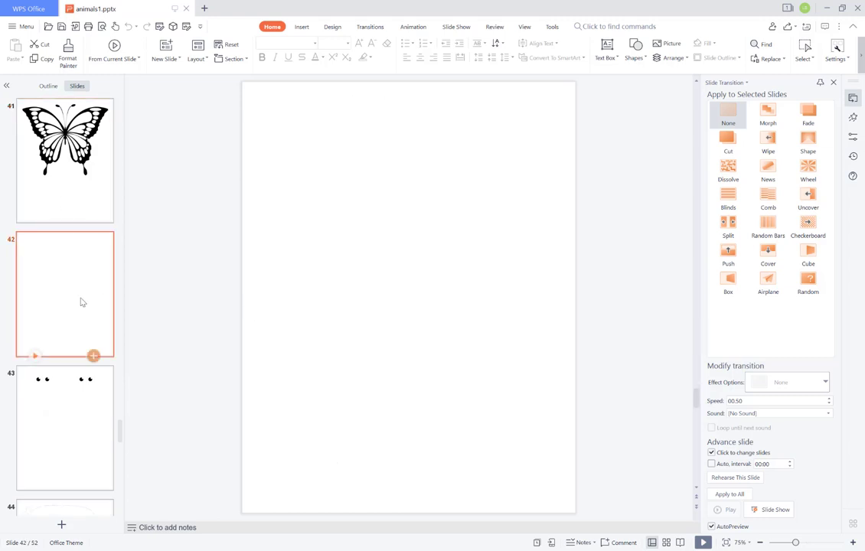
scroll("down", 3)
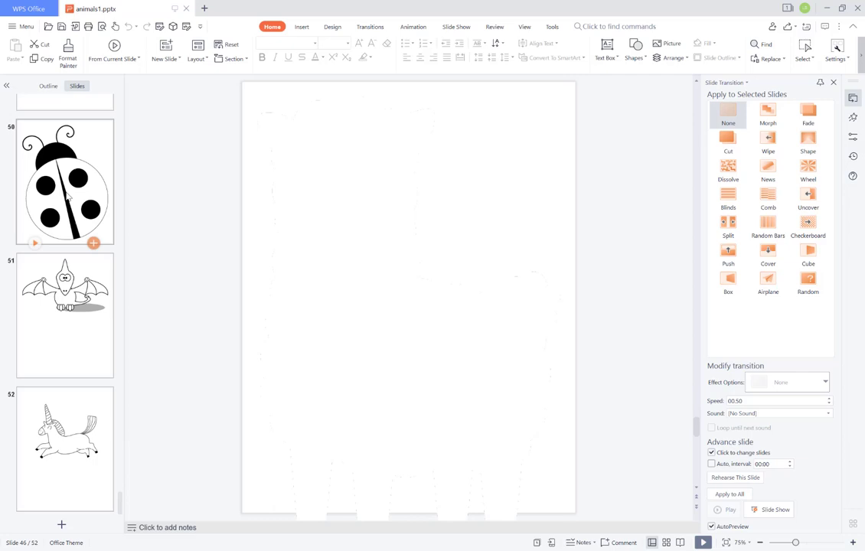
left_click(65, 316)
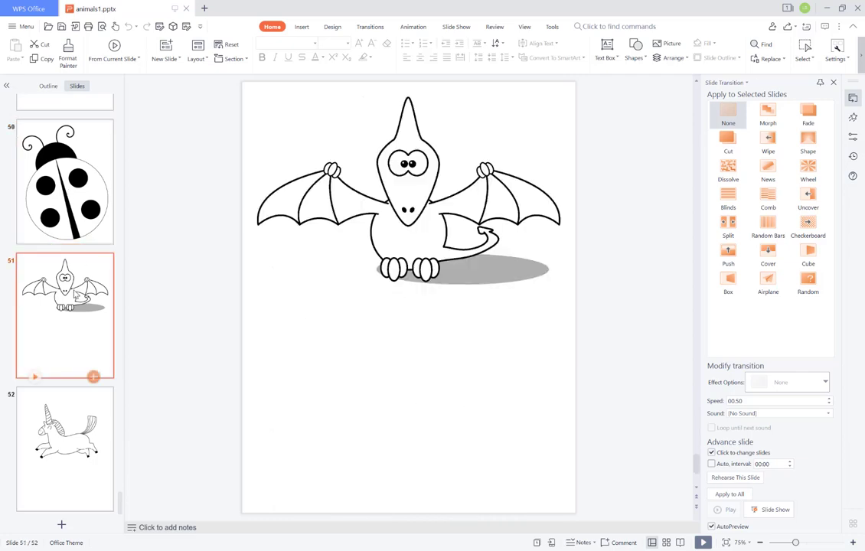
mouse_move(69, 425)
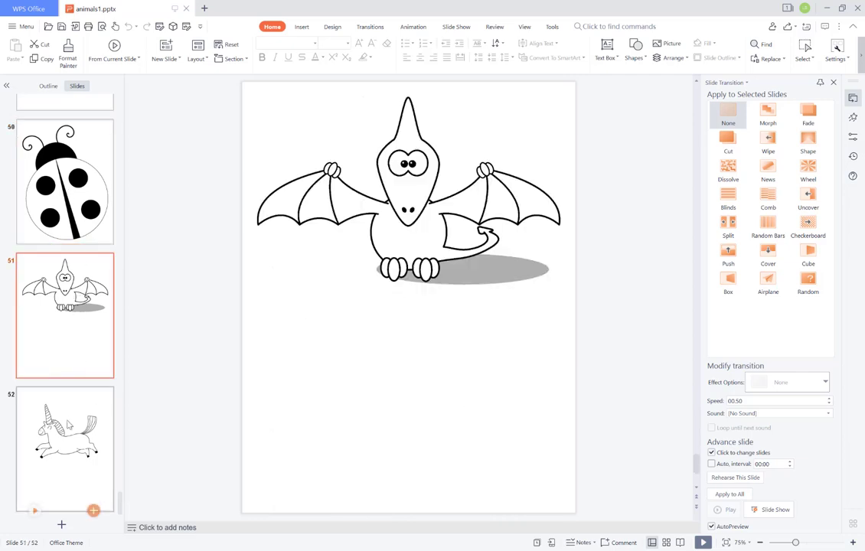
left_click(66, 449)
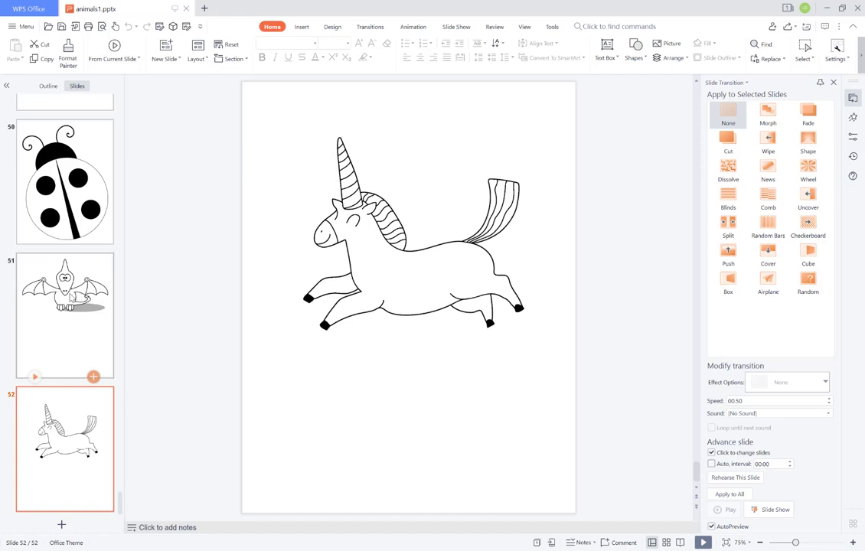
mouse_move(858, 8)
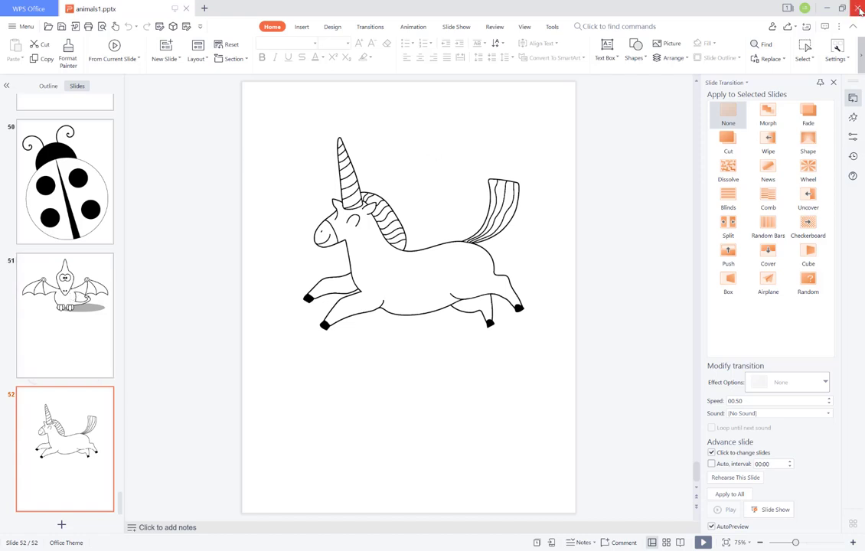
left_click(859, 8)
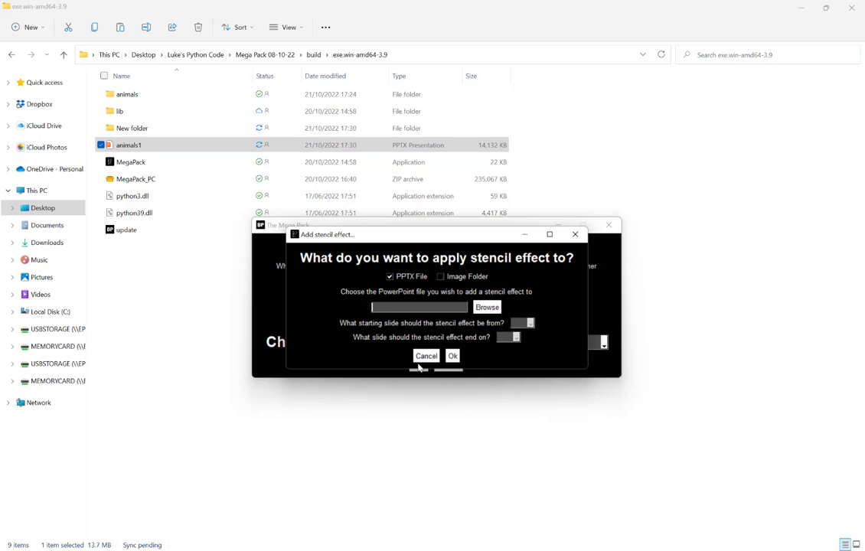
mouse_move(333, 222)
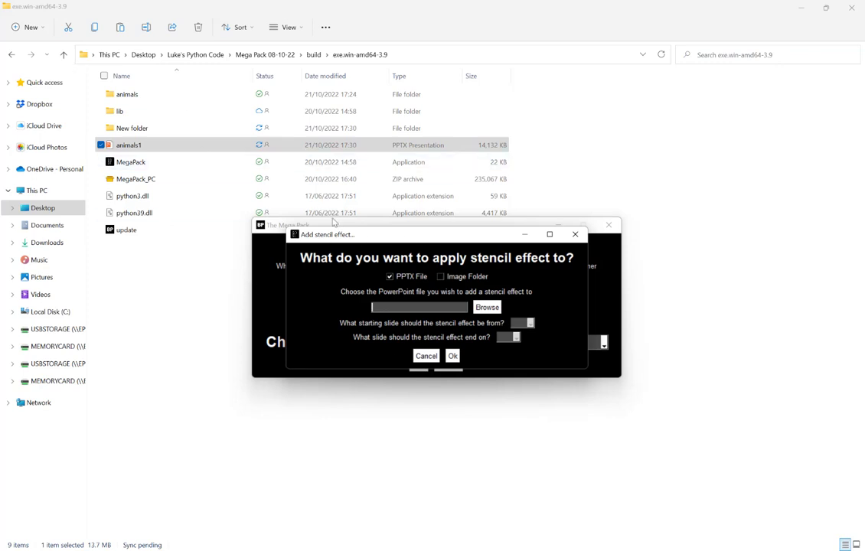
Switch the stencil target to Image Folder and start picking the source folder.
left_click(441, 276)
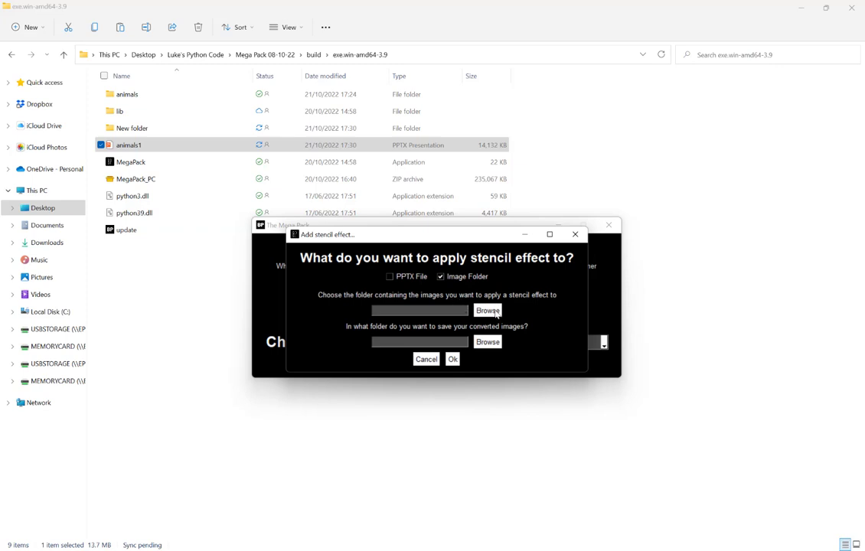
left_click(488, 311)
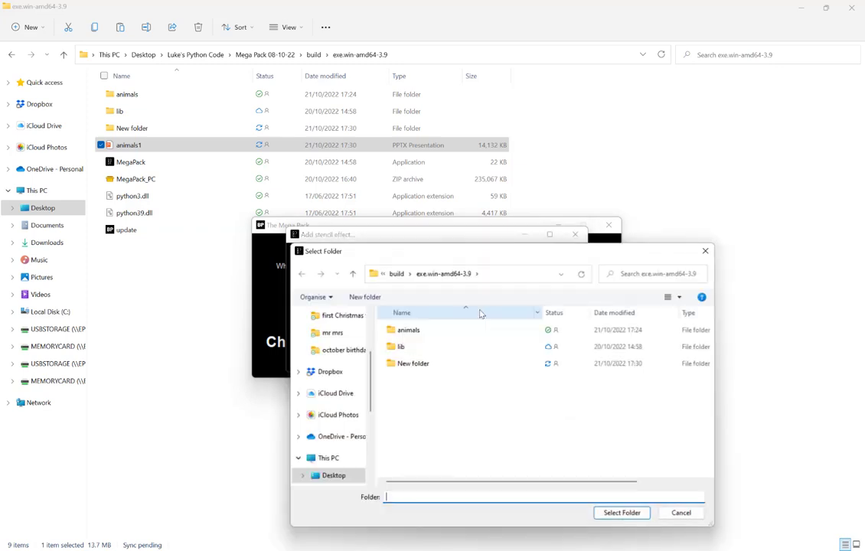
Enter the animals folder, preview its 52 pictures, and return to the build listing.
double_click(409, 330)
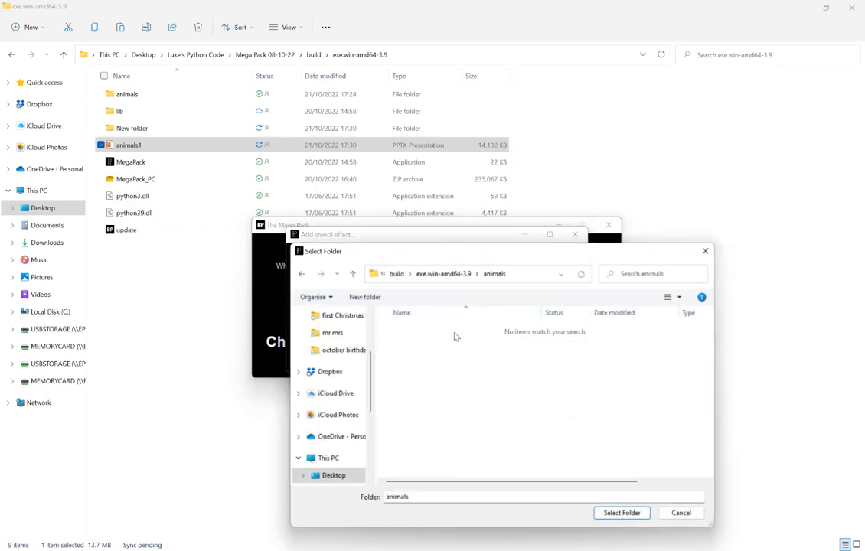
left_click(622, 513)
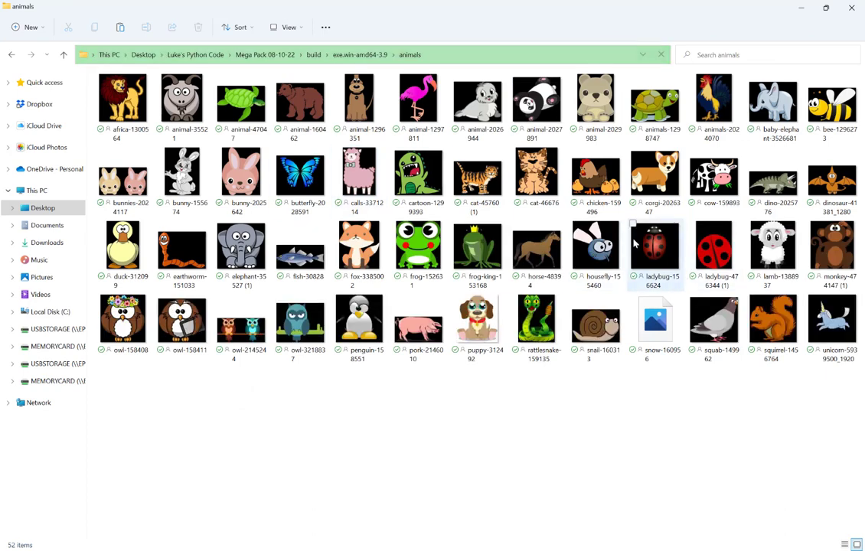
left_click(241, 172)
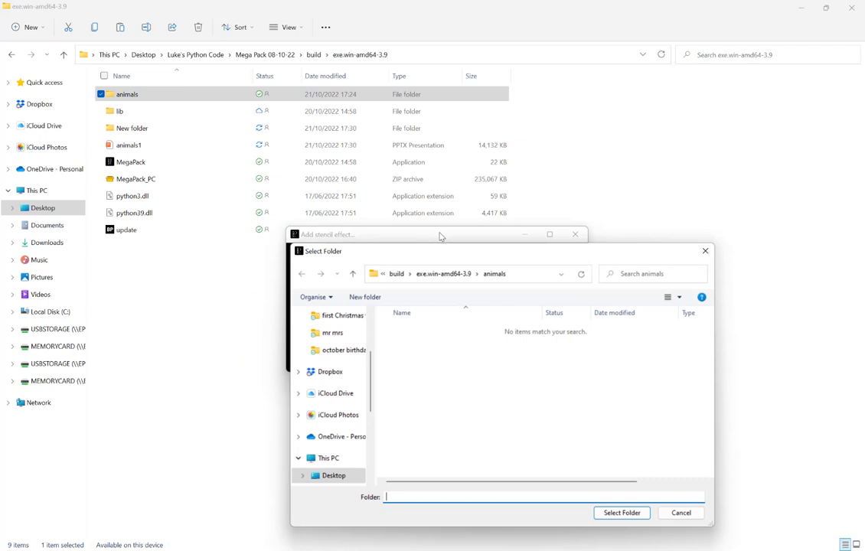
Create and select an 'animals converted' output folder, then start the stencil conversion.
left_click(445, 273)
type("animals converted")
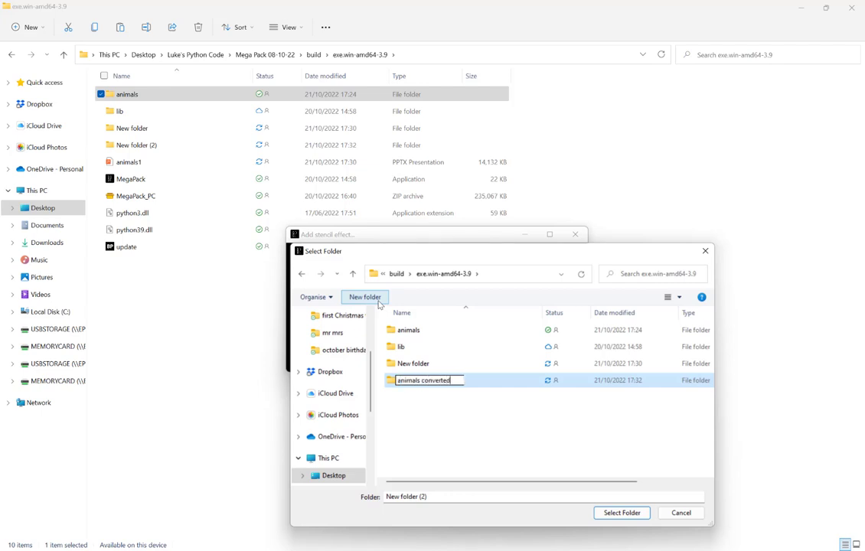
key("Return")
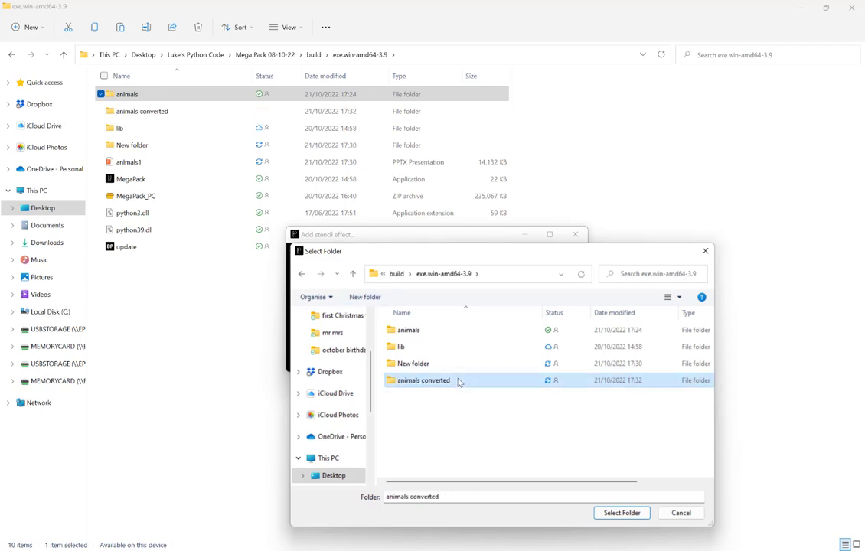
left_click(621, 513)
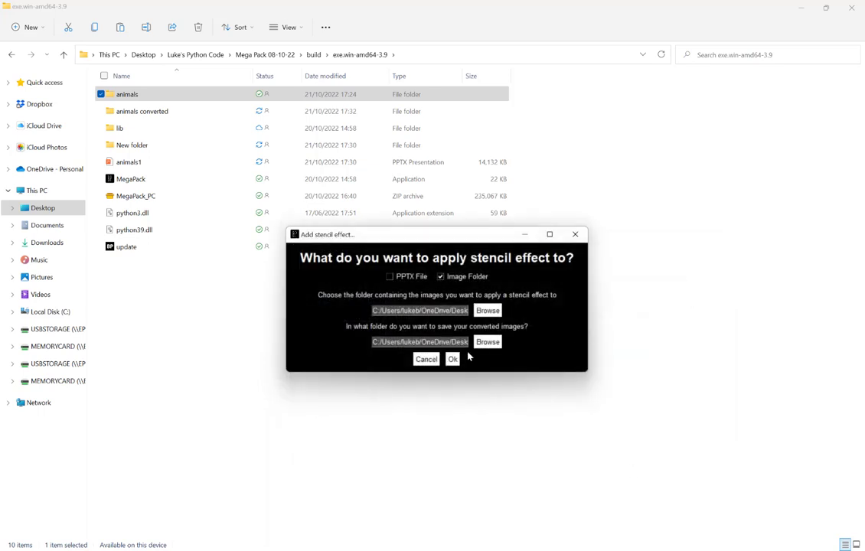
left_click(452, 359)
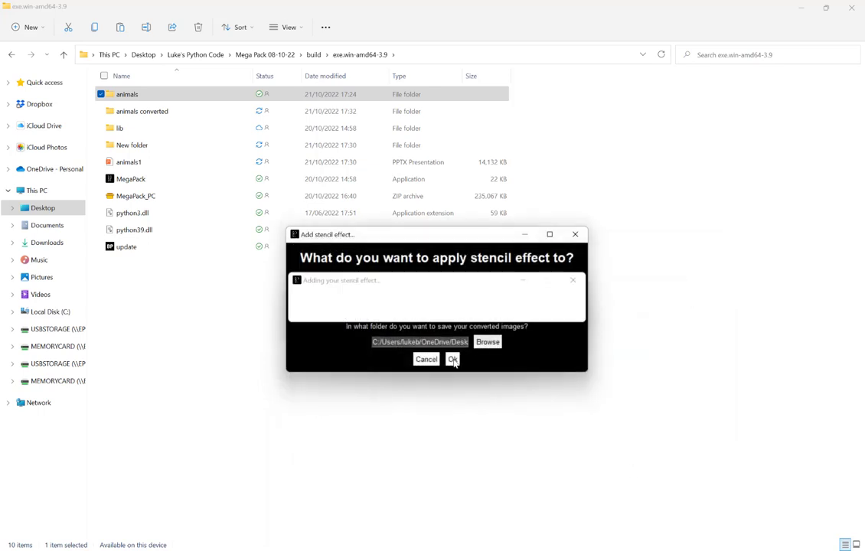
Let the 'Adding your stencil effect' progress bar process the animal images.
left_click(453, 359)
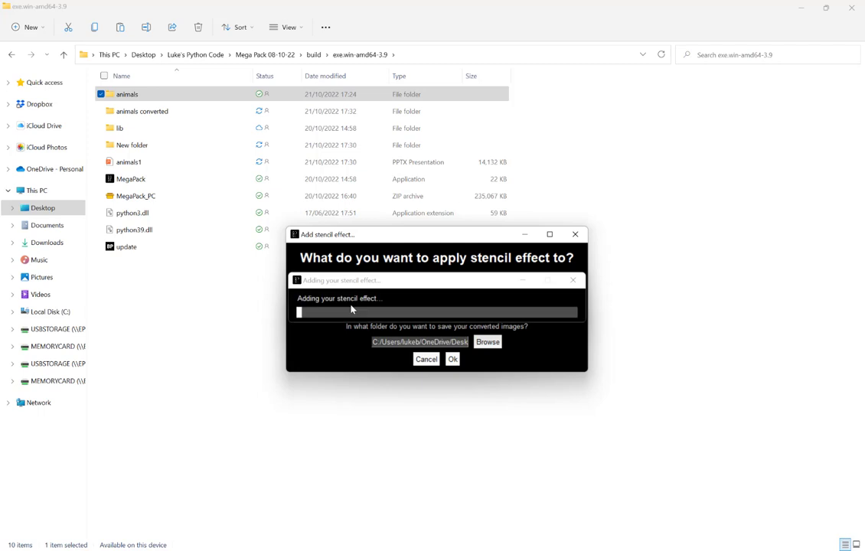
mouse_move(347, 317)
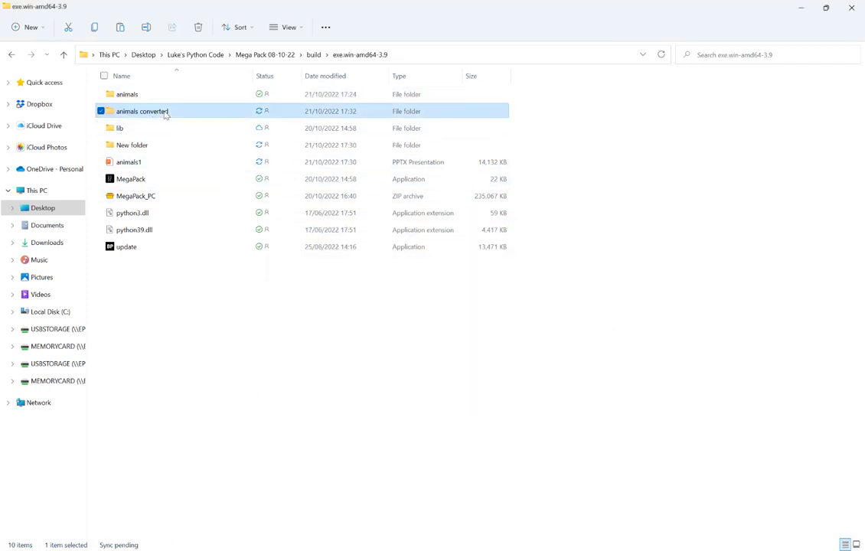
Browse the 52 stencilled animal images in 'animals converted' and dismiss the Completed! notice.
double_click(142, 111)
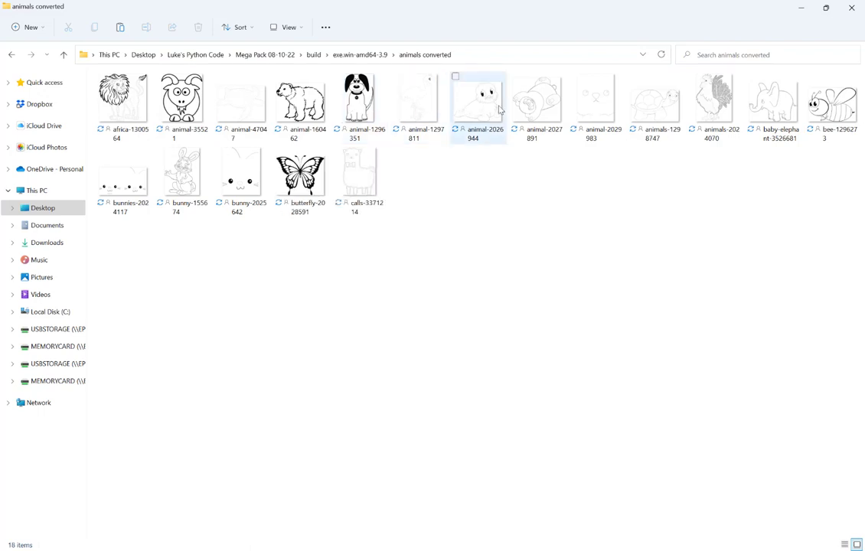
left_click(300, 172)
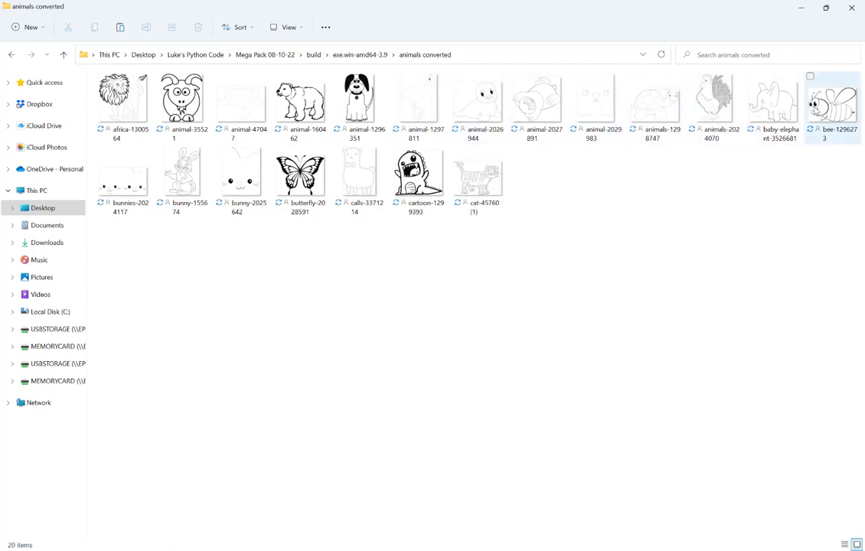
left_click(494, 291)
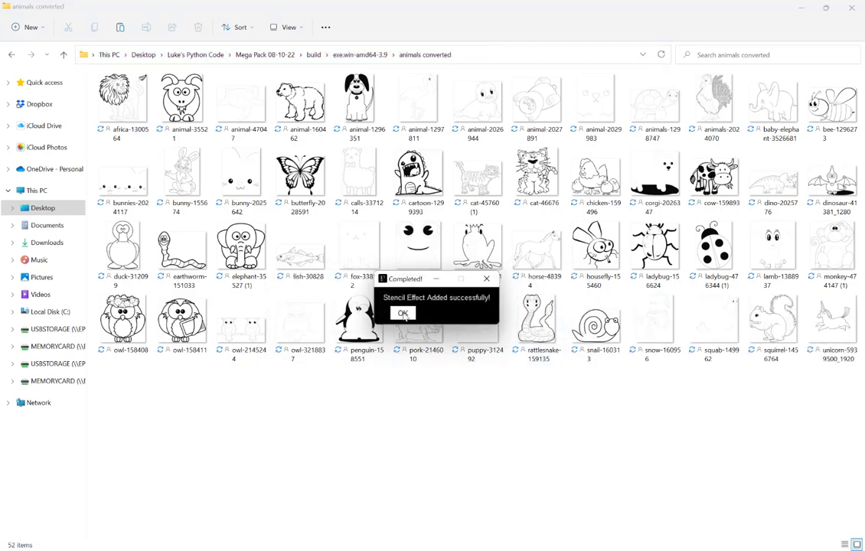
left_click(403, 313)
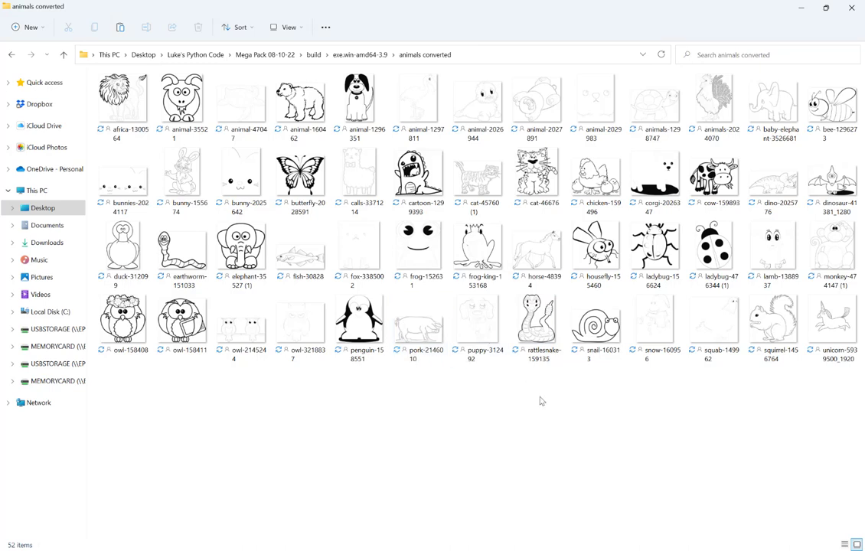